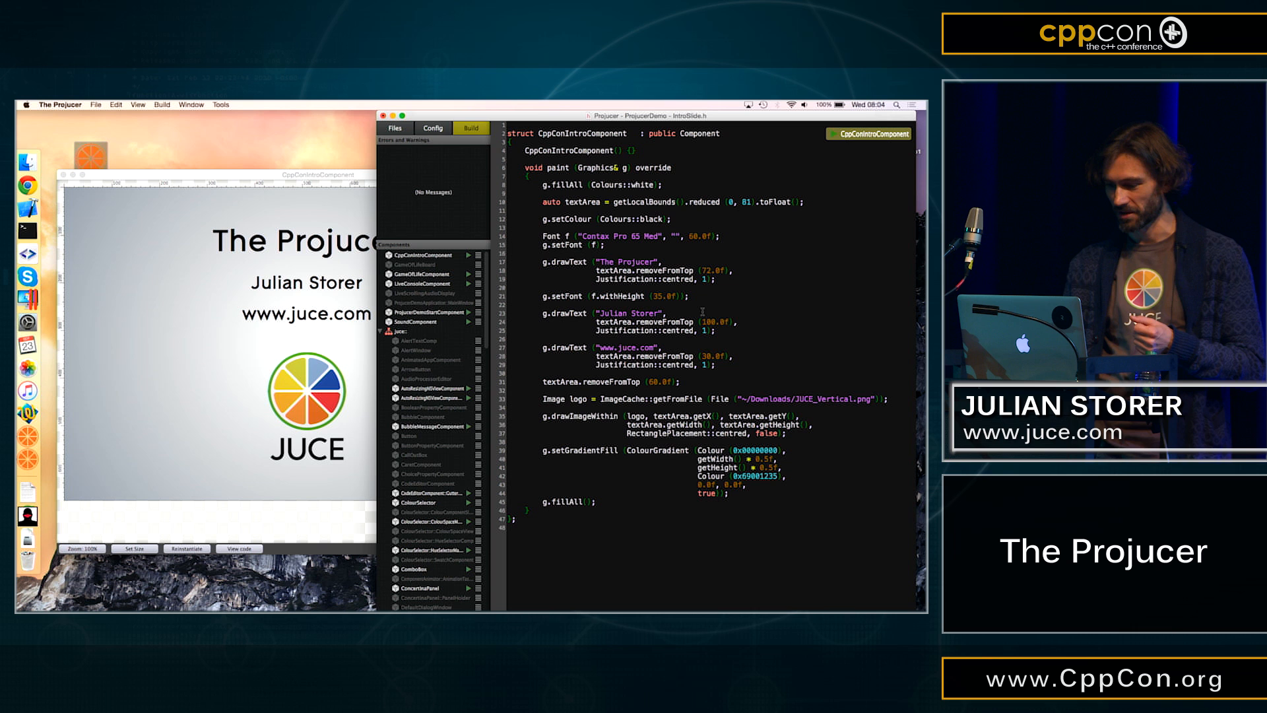
- Change the ColourGradient's second Colour in IntroSlide.h paint() to a blue value
left_click(750, 476)
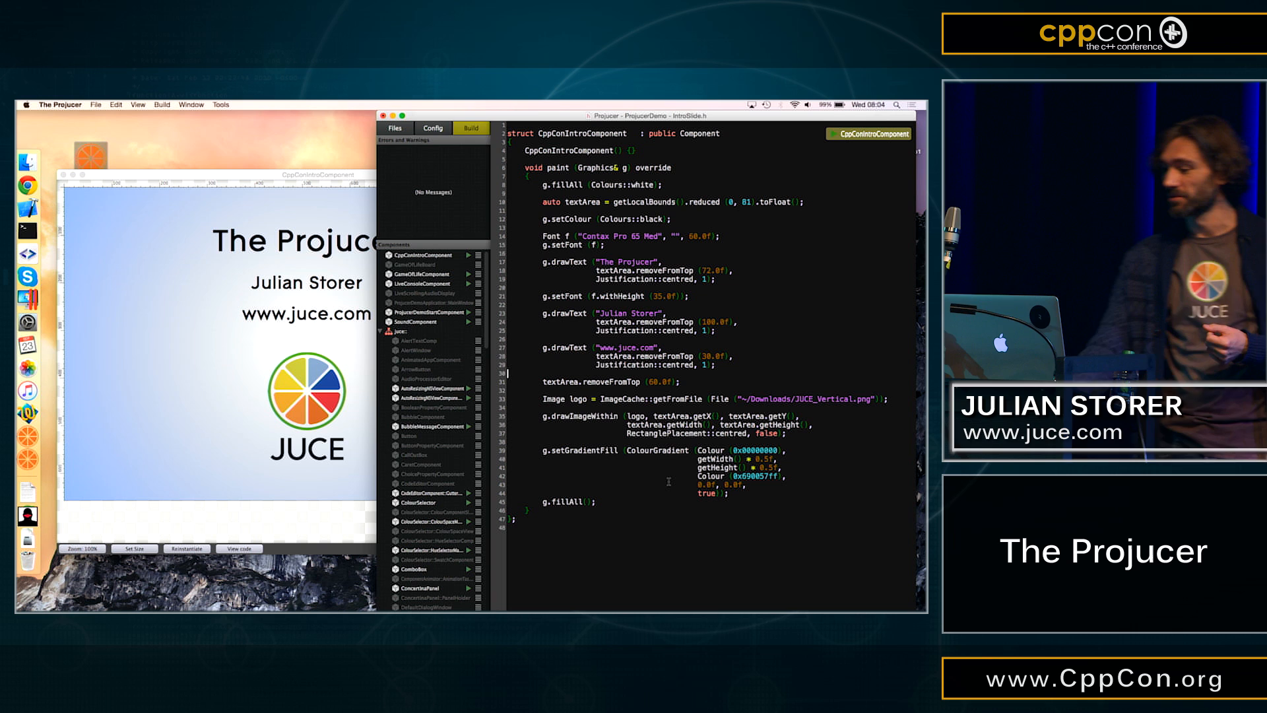
- Show the Android exporter settings under the project's Config section
left_click(433, 128)
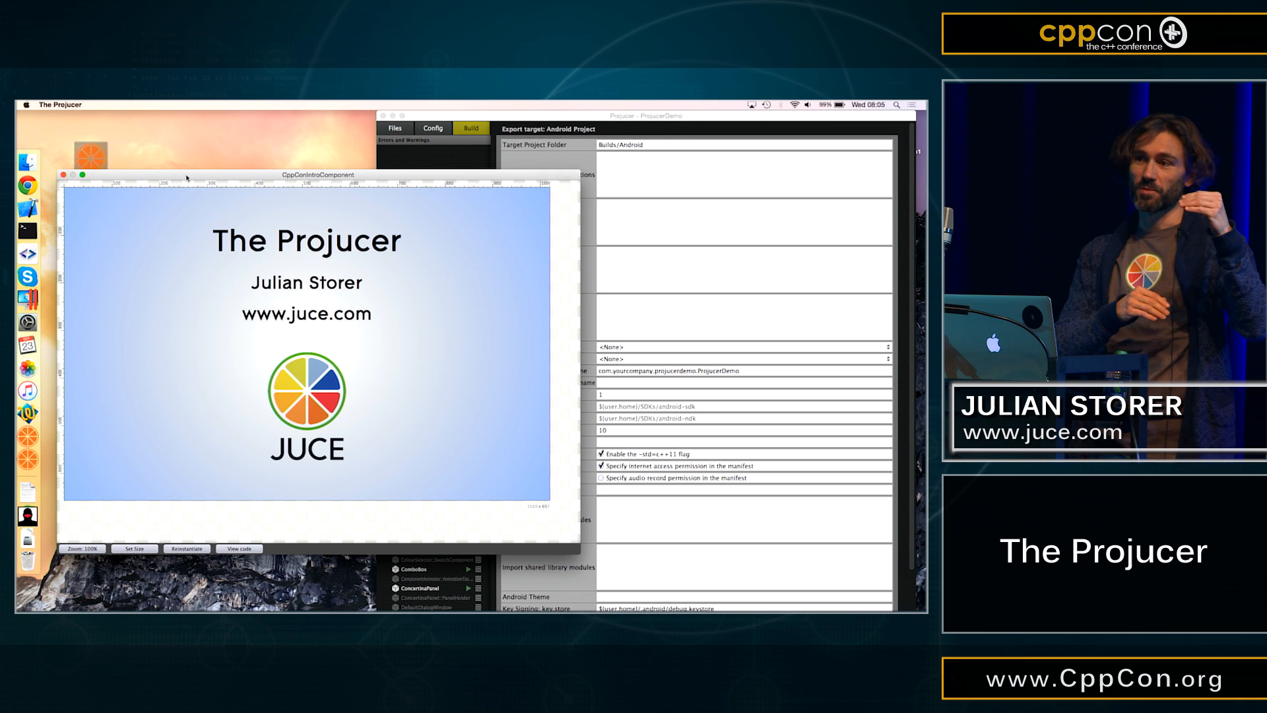
left_click(239, 548)
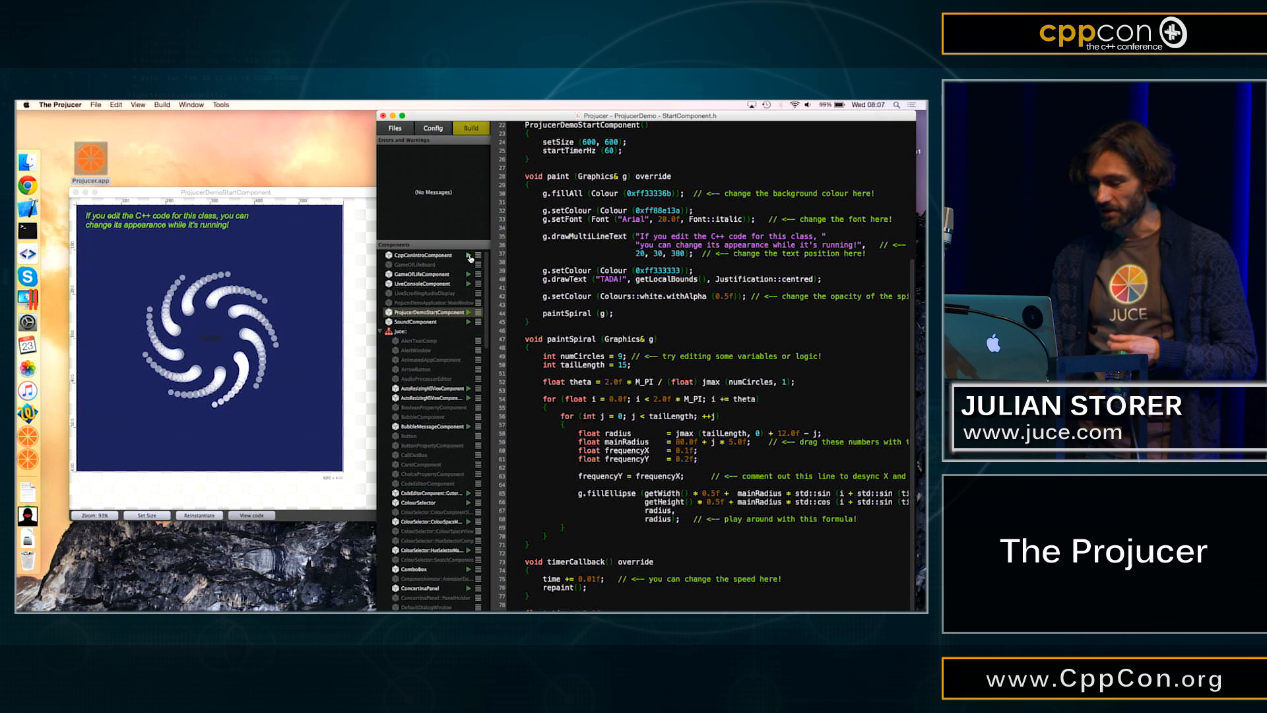
- Launch LiveConsoleComponent's preview with LiveConsoleComponent.h scrolled to its print code
left_click(422, 284)
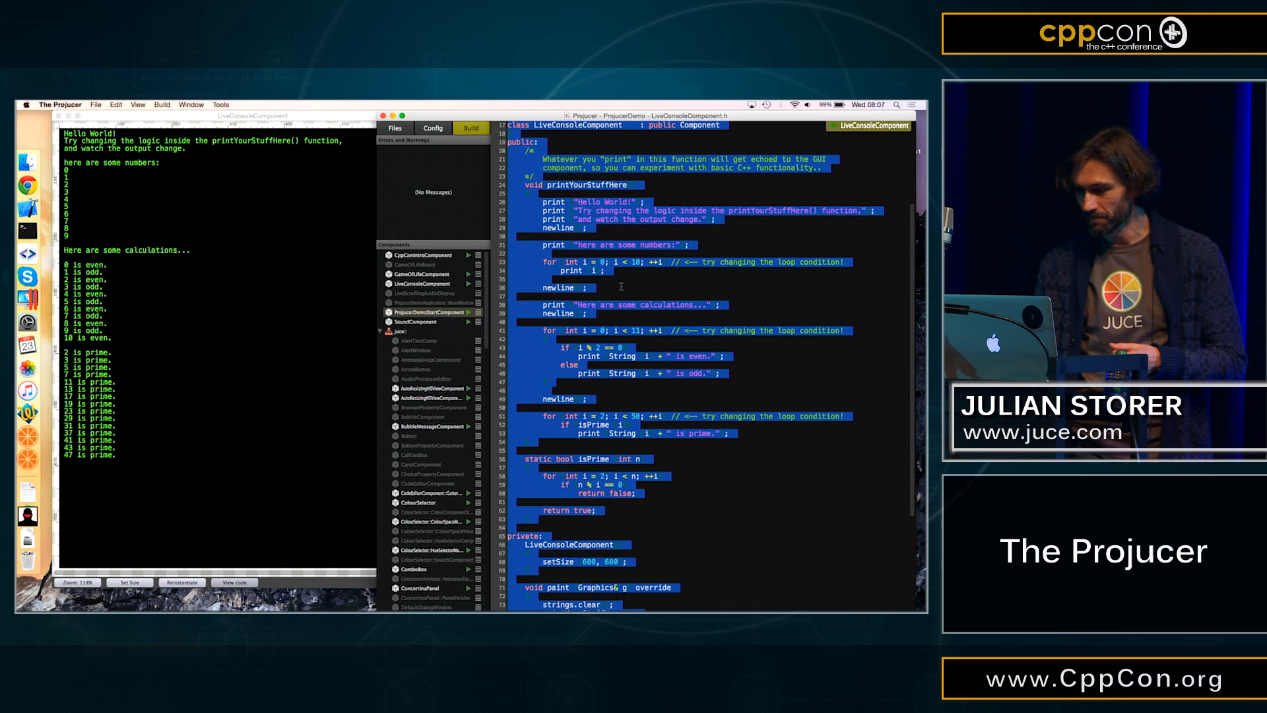
scroll("up", 3)
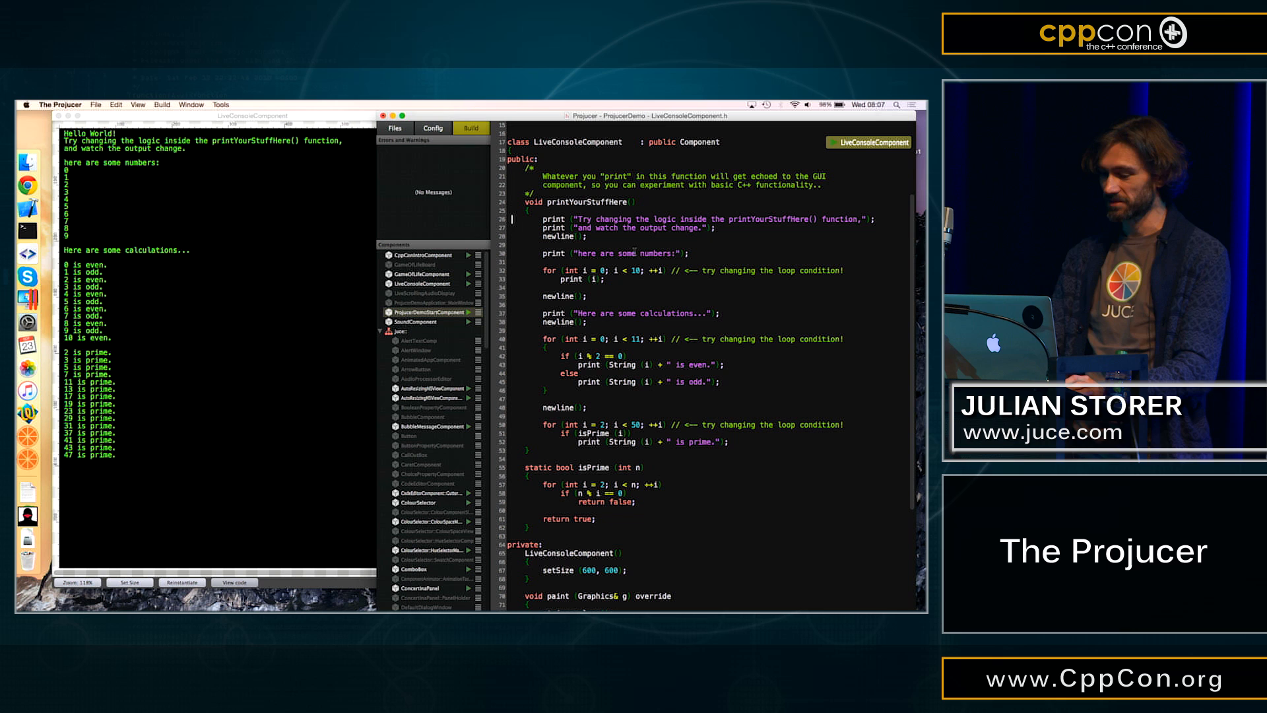
- Change the first for loop's limit in printYourStuffHere() from 10 to 16
double_click(638, 270)
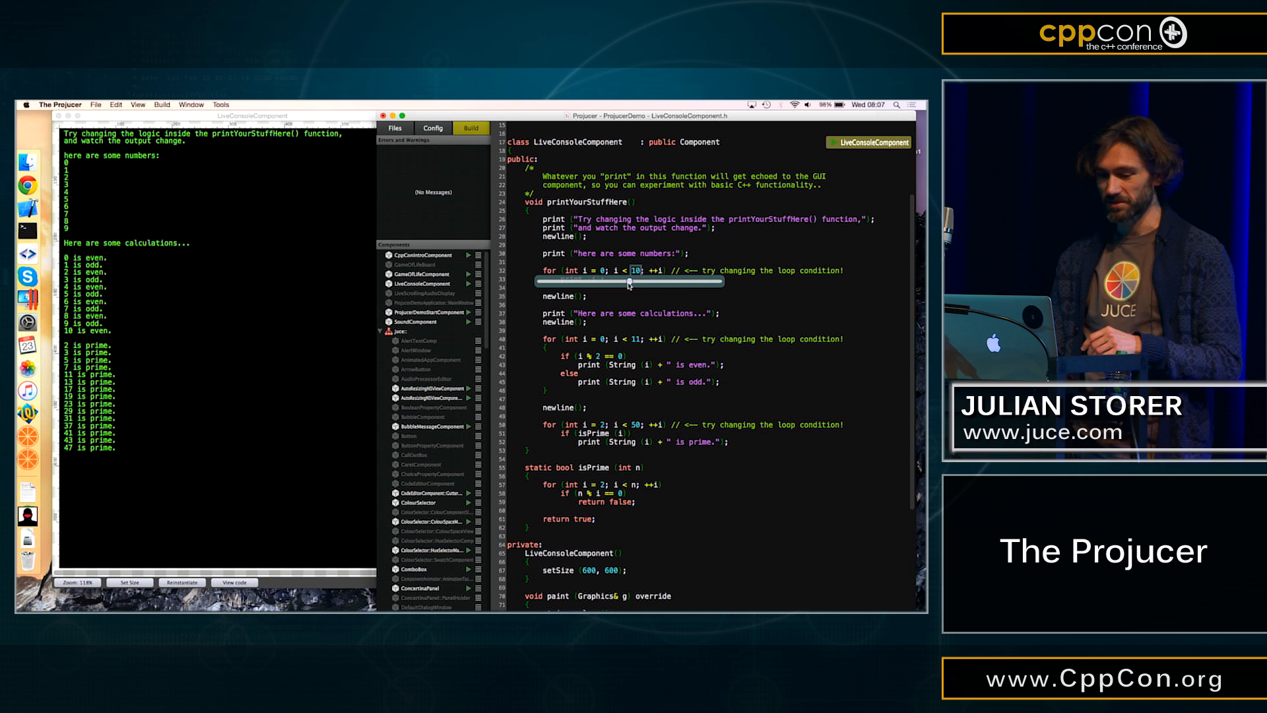
type("16")
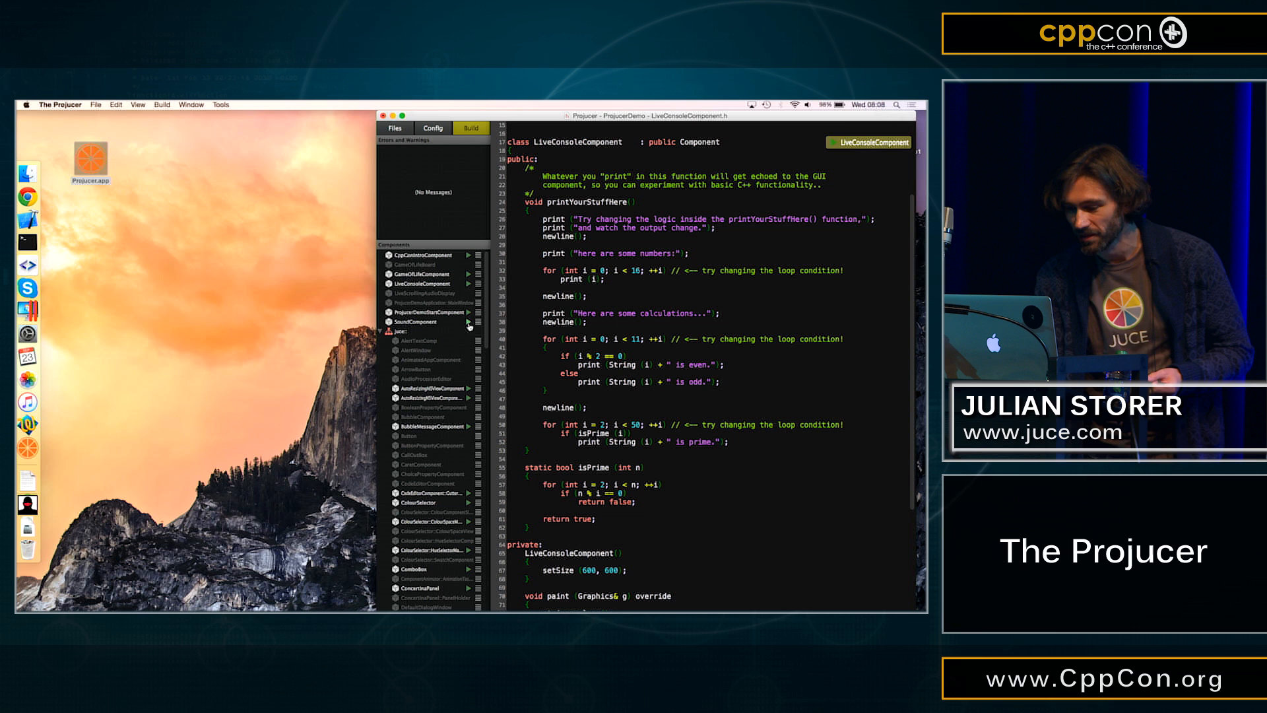
- Run the SoundComponent preview so its waveform plays beside its audio source code
left_click(467, 320)
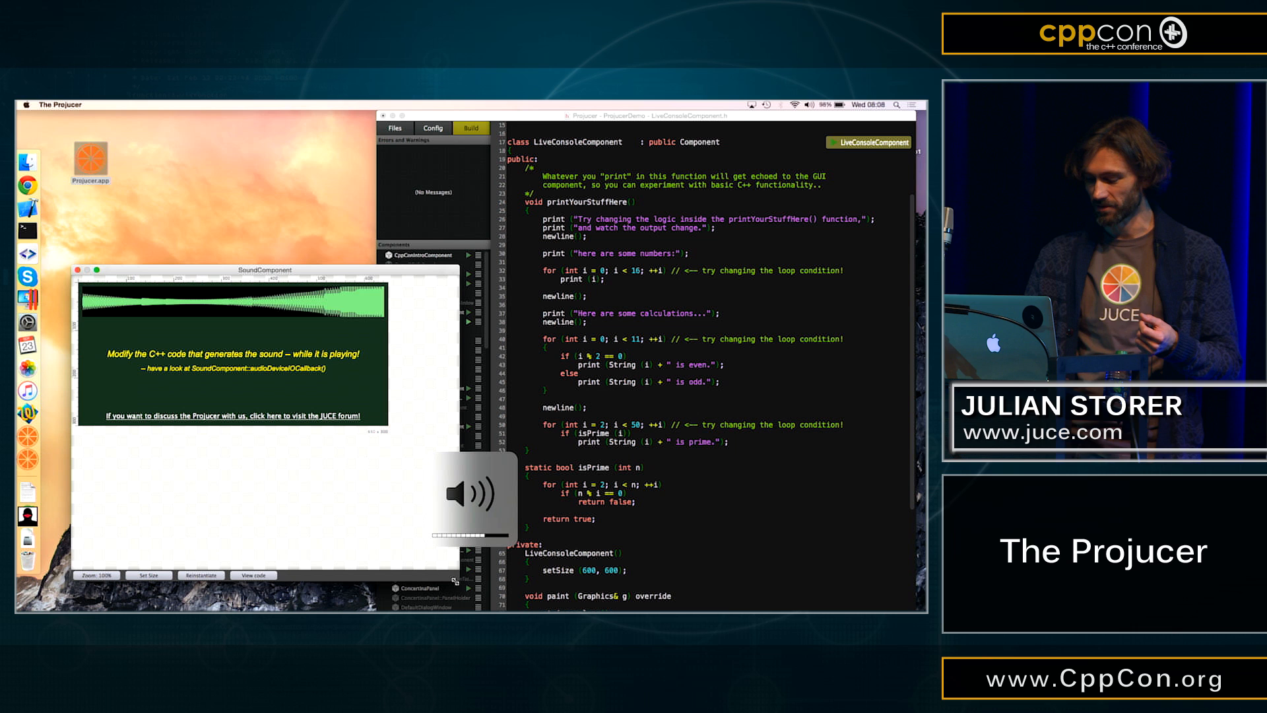
left_click(423, 322)
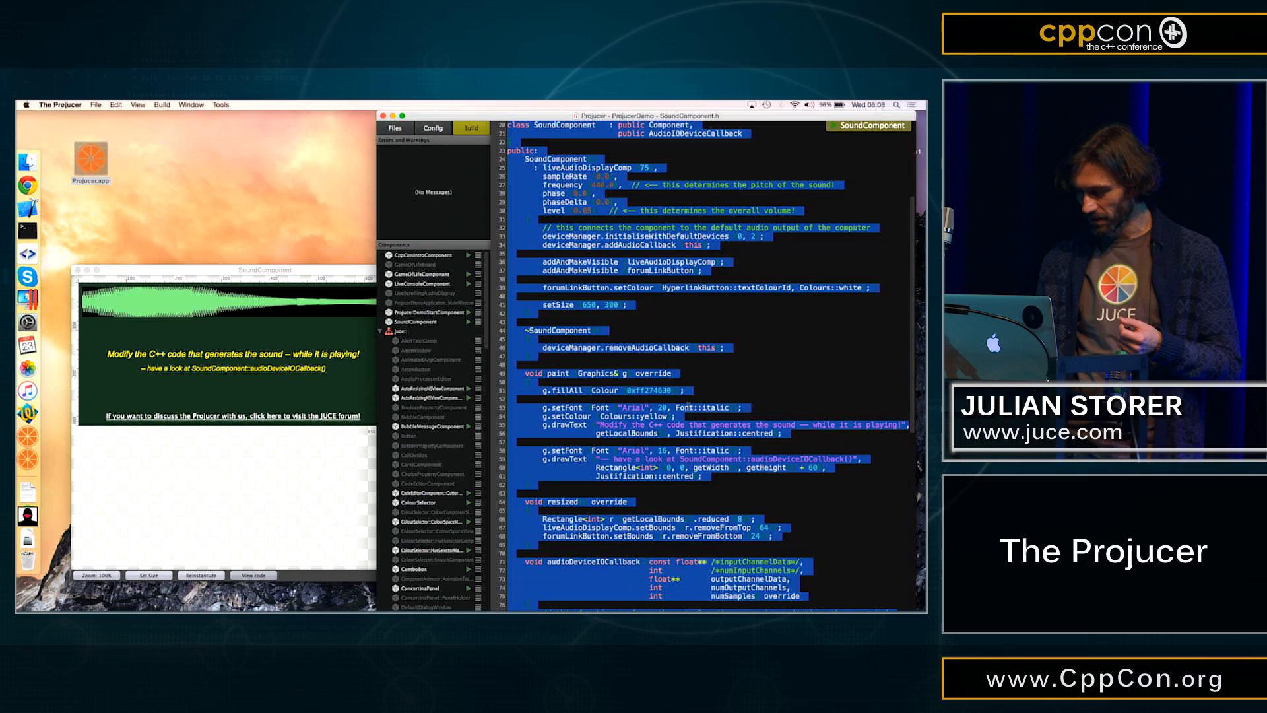
scroll("down", 3)
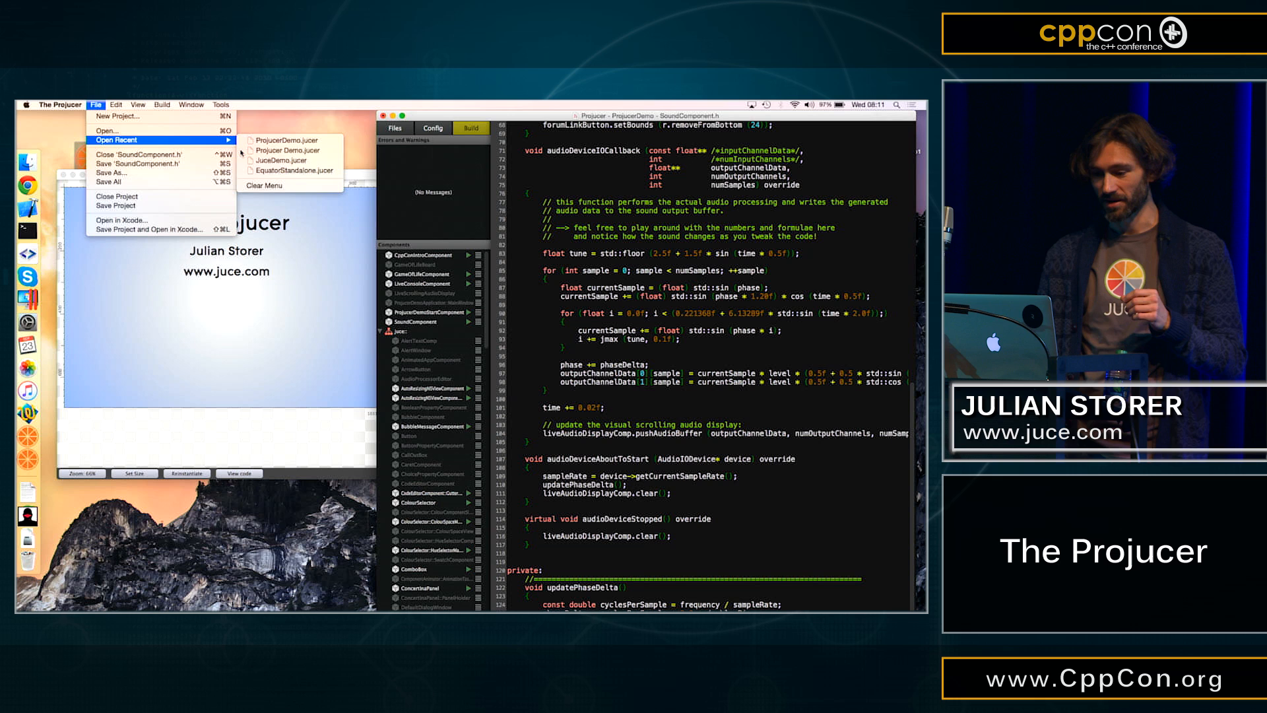
- Load JuceDemo.jucer from Open Recent, showing AnimationDemo.cpp and the demo components
left_click(281, 160)
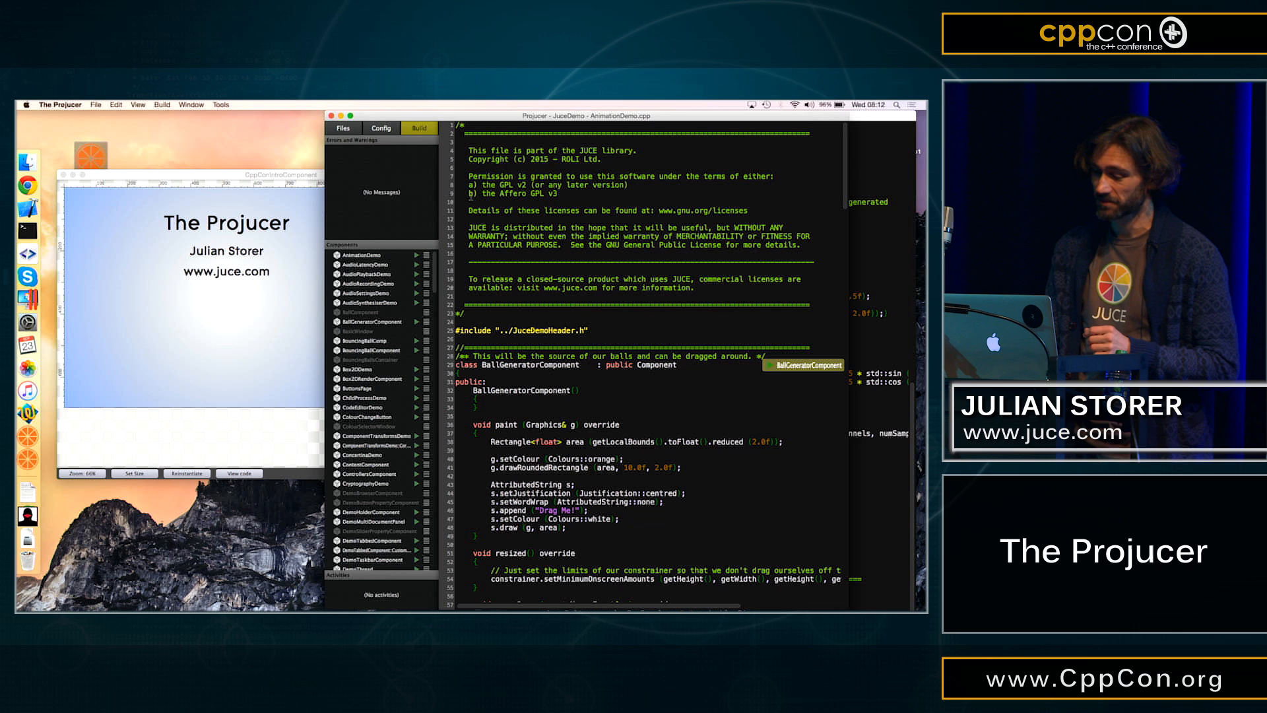
- Run an OpenGL demo entry from further down the JuceDemo Components list
scroll("down", 3)
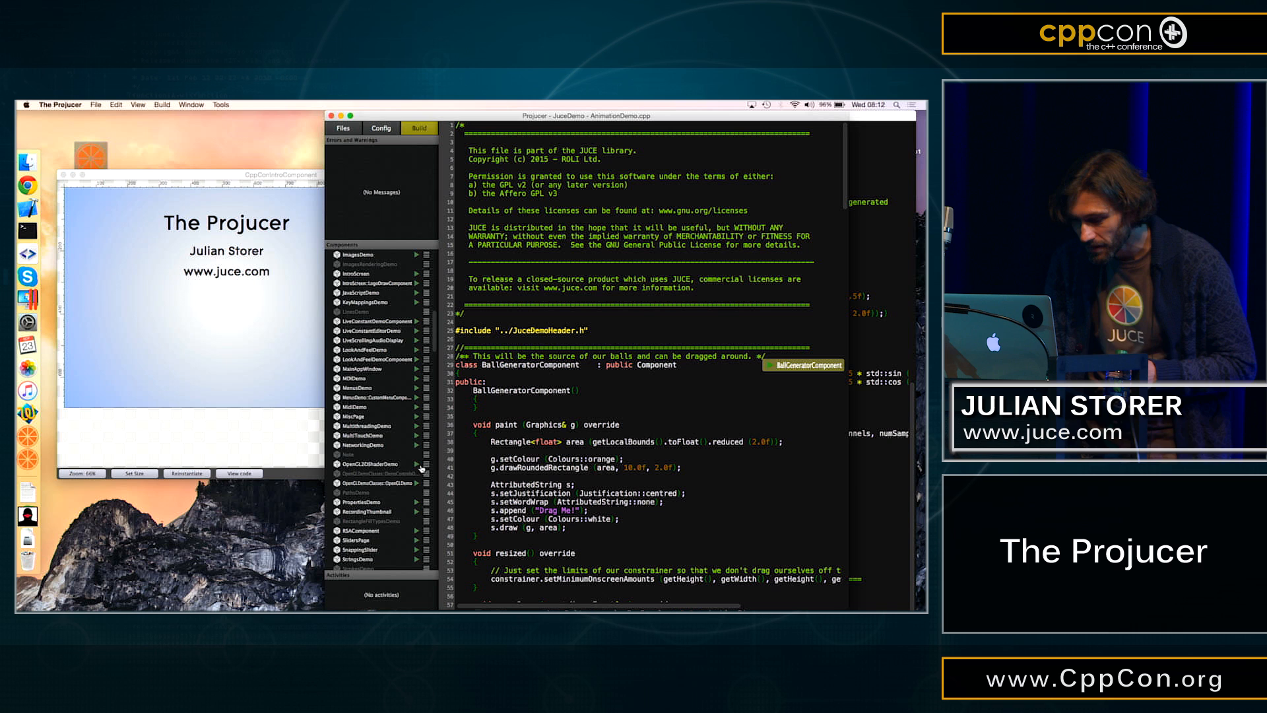
left_click(377, 483)
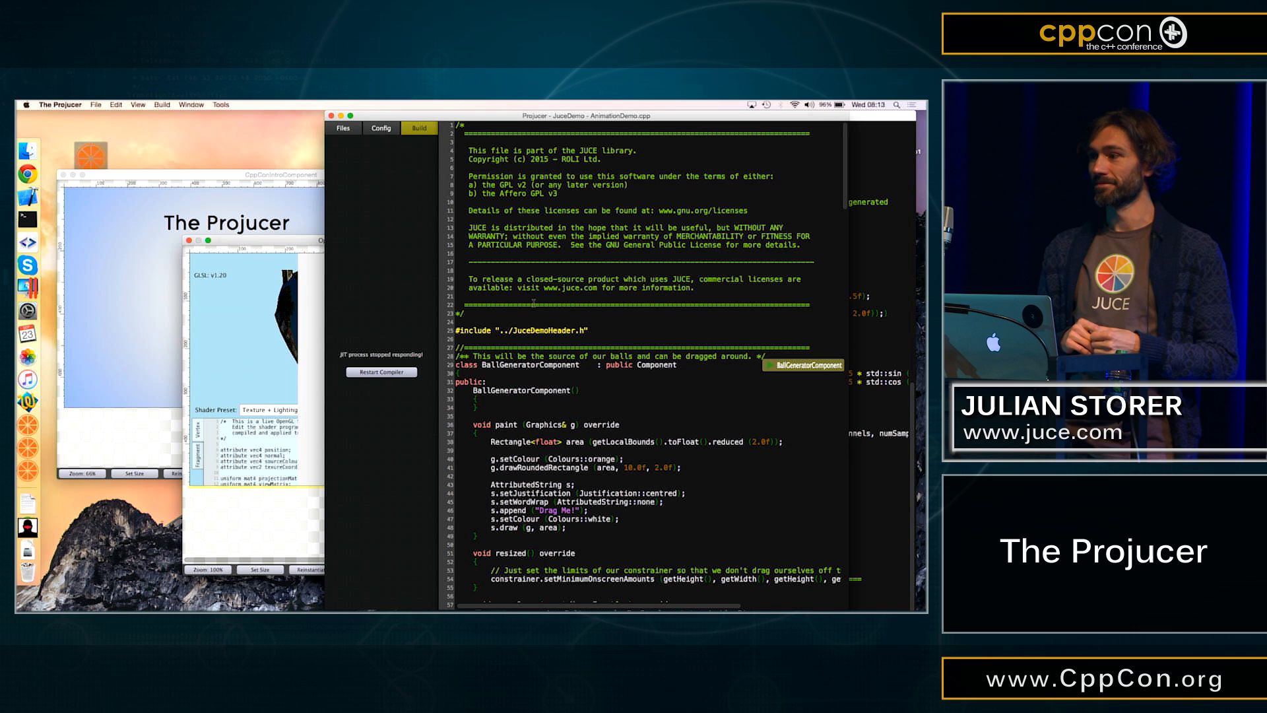
- Restart Compiler in the Build panel until the JIT error clears and components list returns
left_click(344, 128)
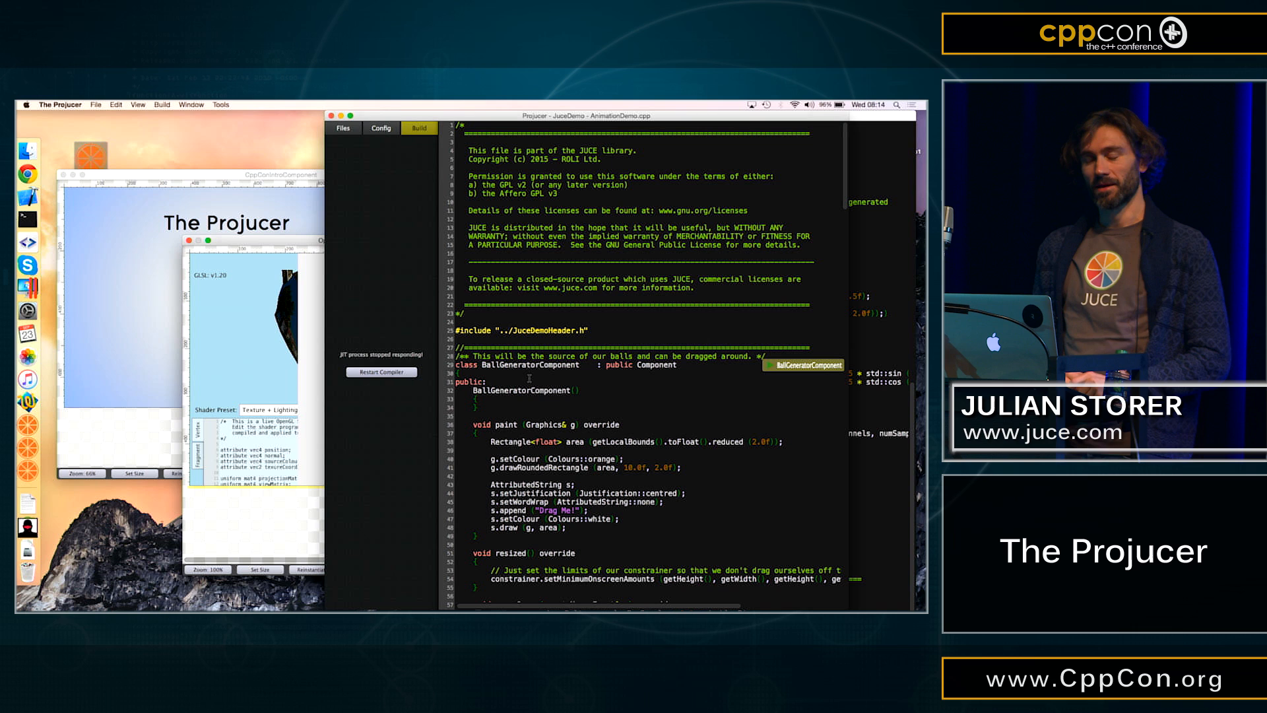
left_click(343, 128)
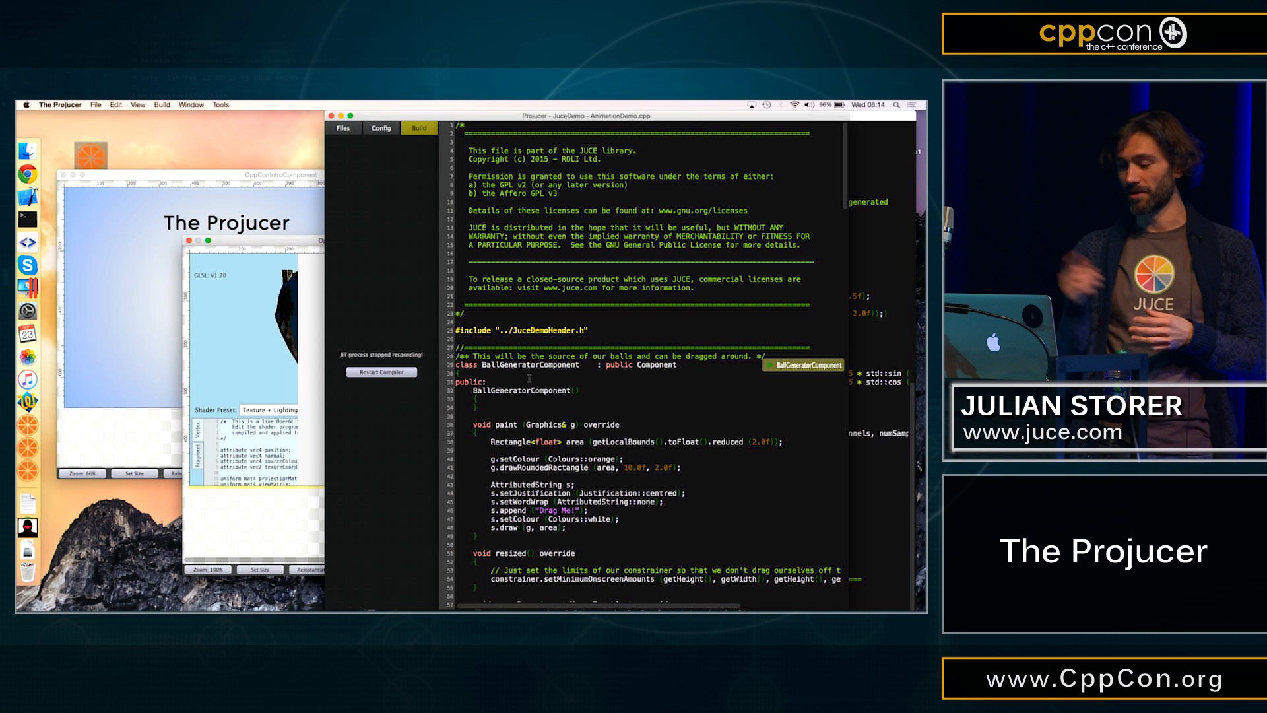
left_click(343, 128)
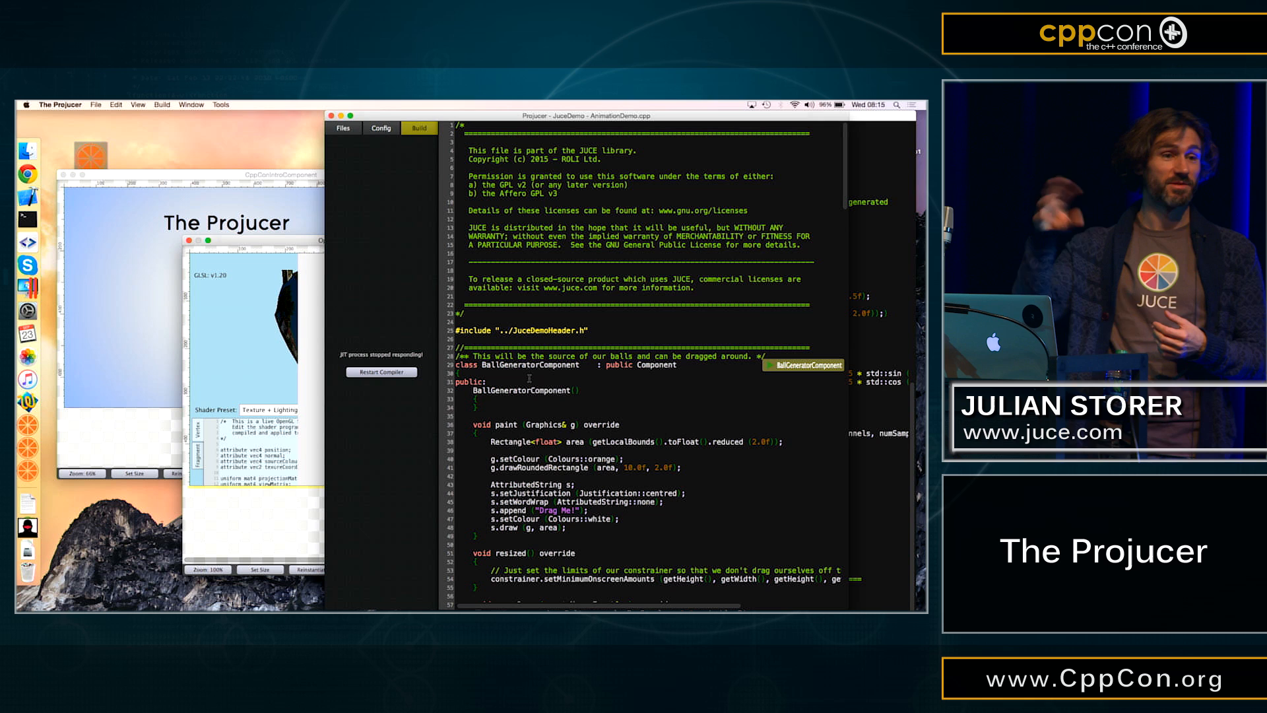
left_click(342, 128)
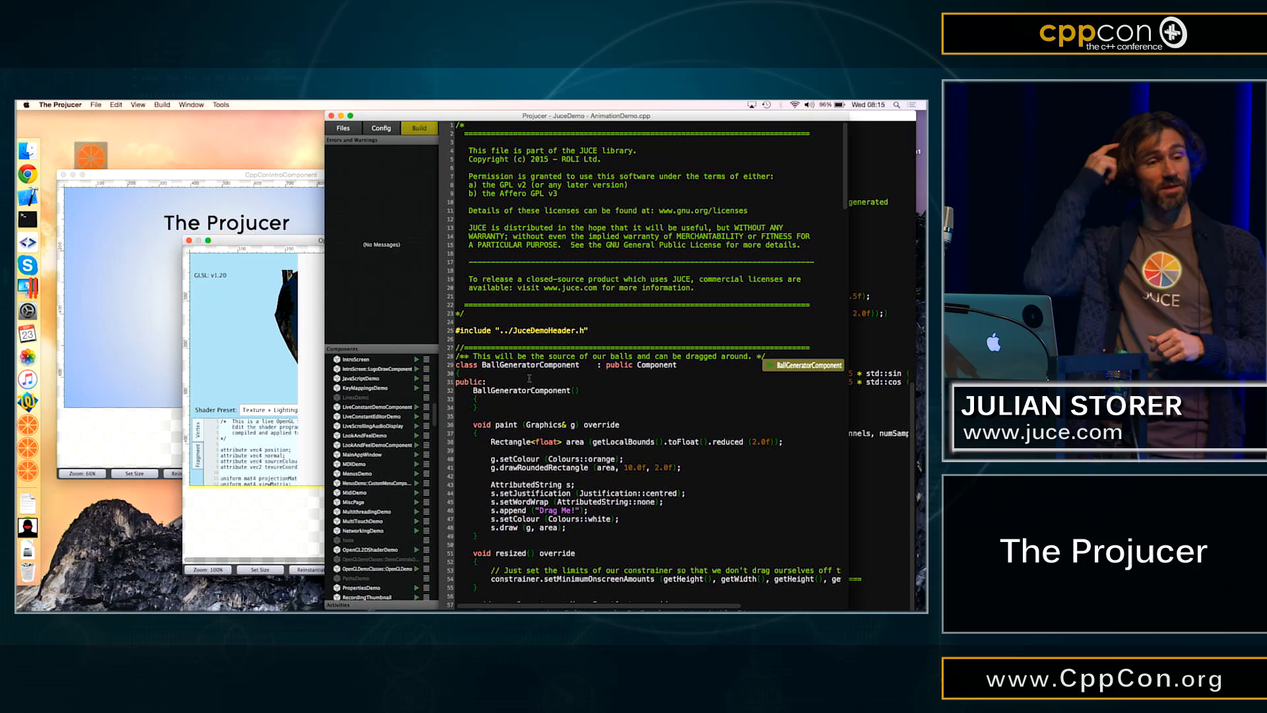